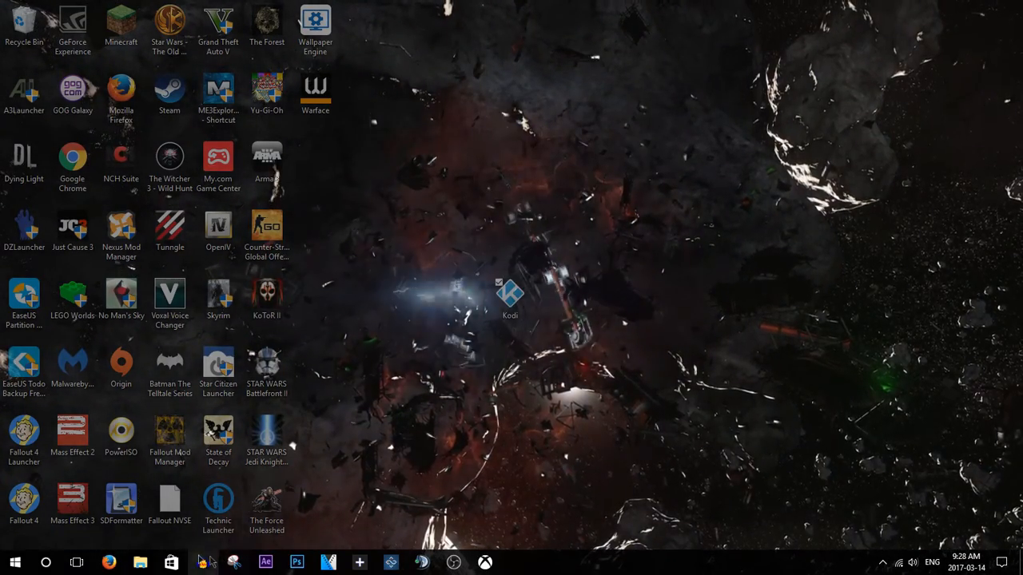
# - Browse kodi.tv/download in Firefox down to the Kodi v17.1 Krypton installers
pyautogui.click(109, 563)
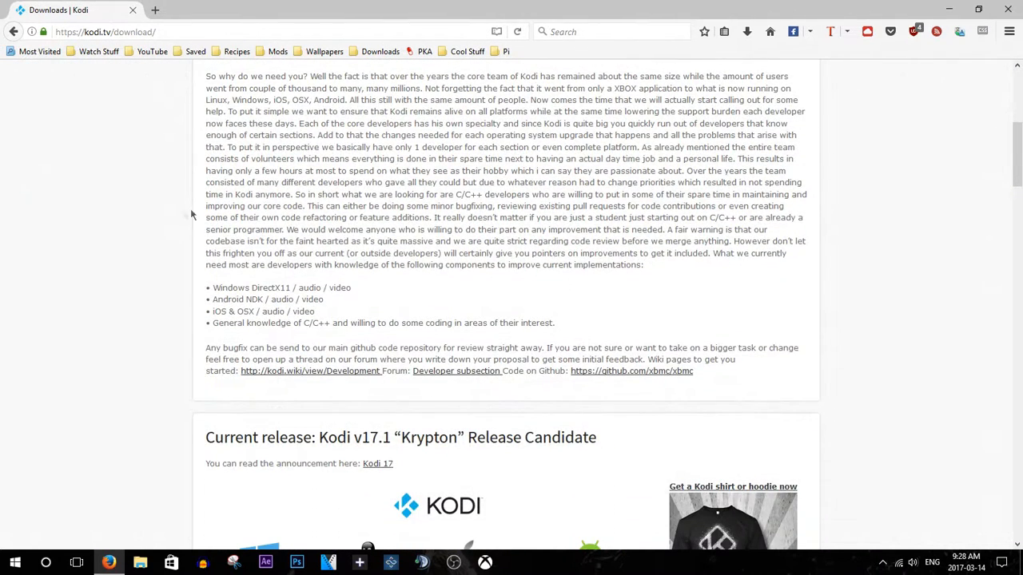
pyautogui.scroll(-3)
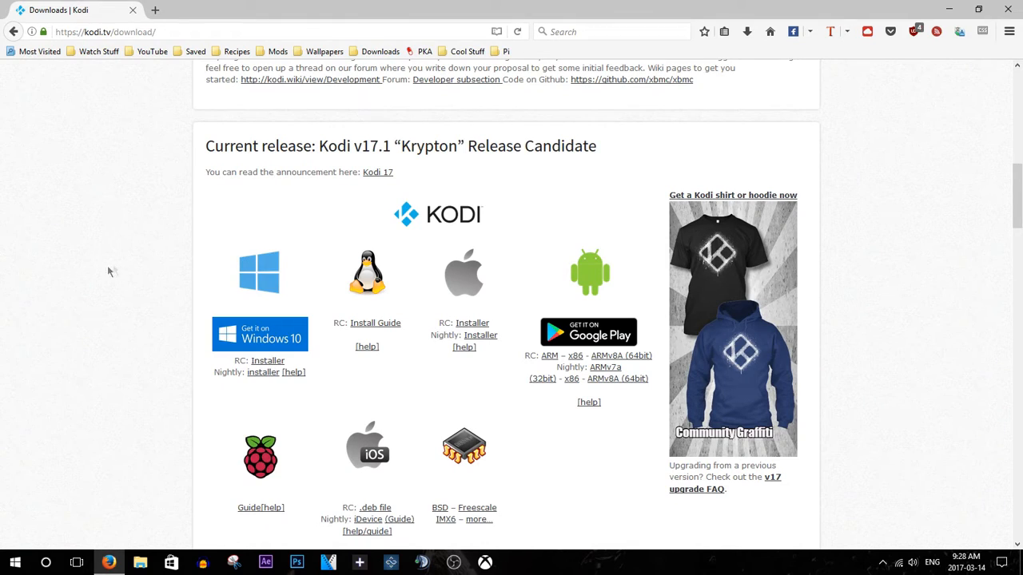
pyautogui.moveTo(588, 403)
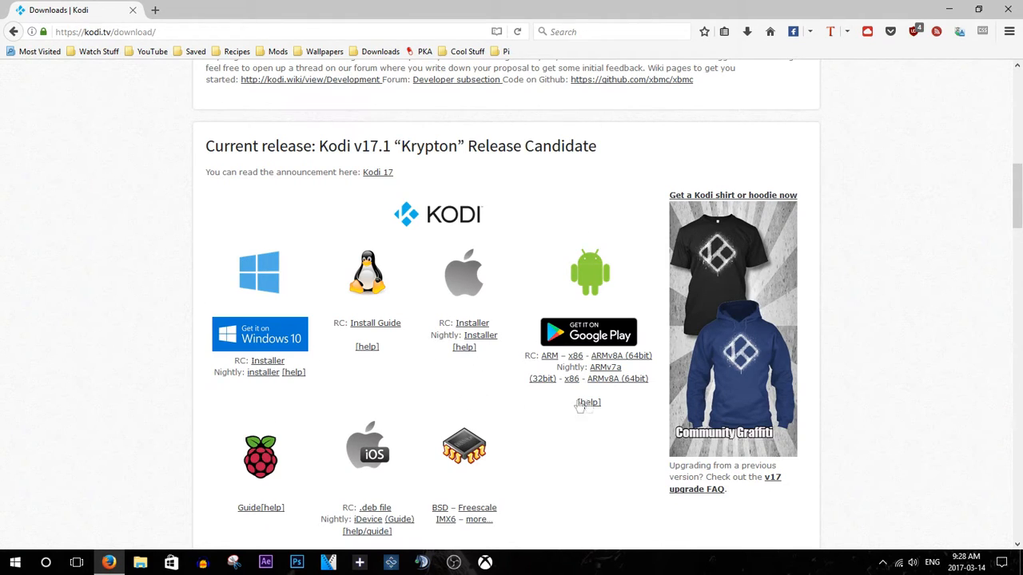
pyautogui.moveTo(304, 425)
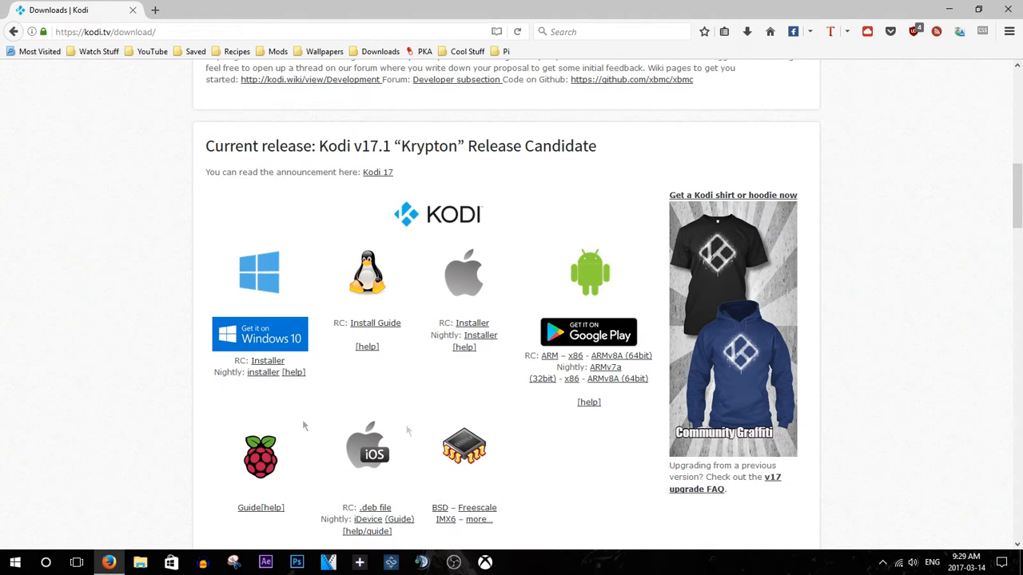
pyautogui.scroll(-3)
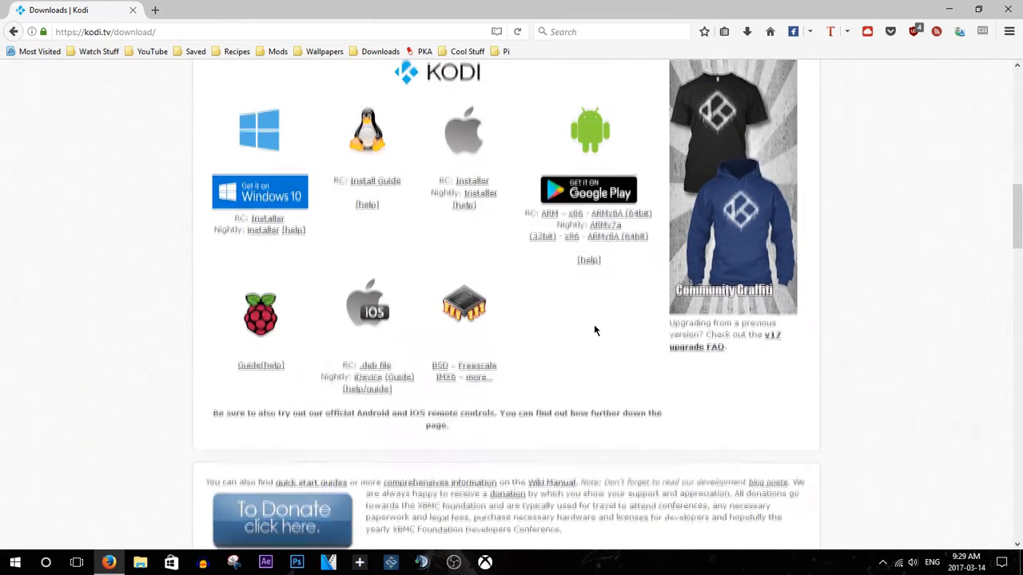
pyautogui.scroll(3)
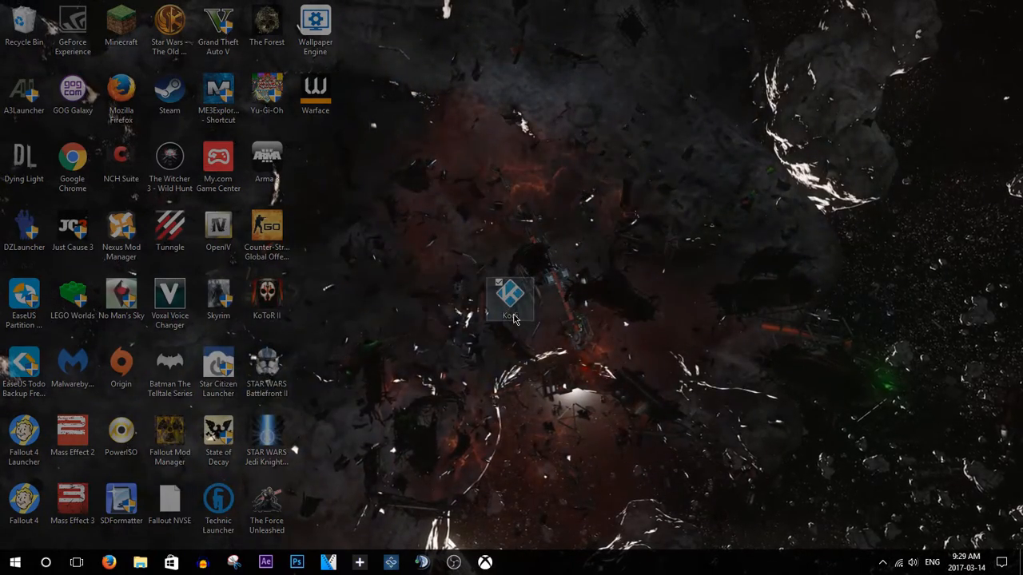
# - Launch Kodi from the desktop shortcut and go into its System settings
pyautogui.doubleClick(510, 295)
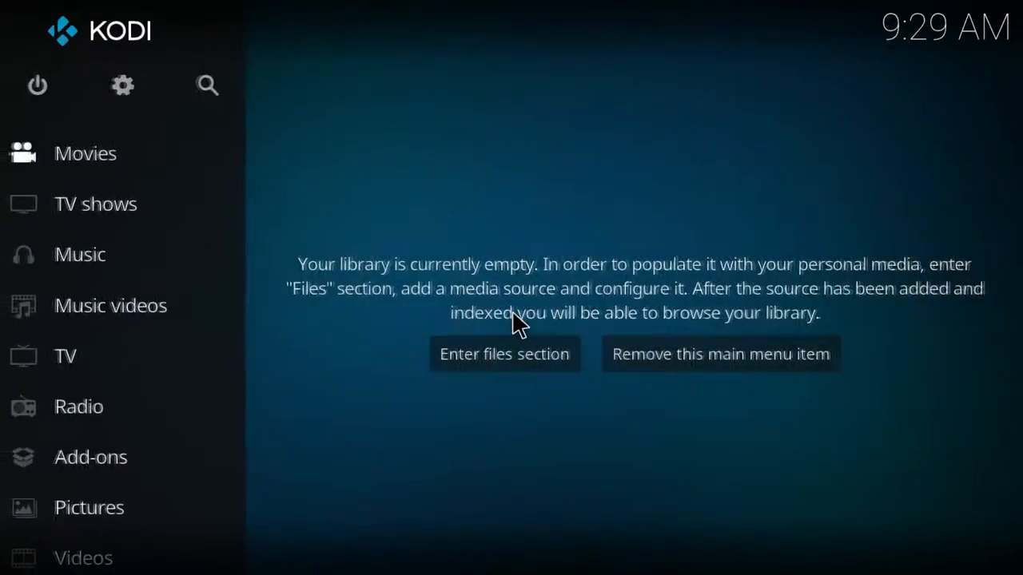
pyautogui.moveTo(122, 85)
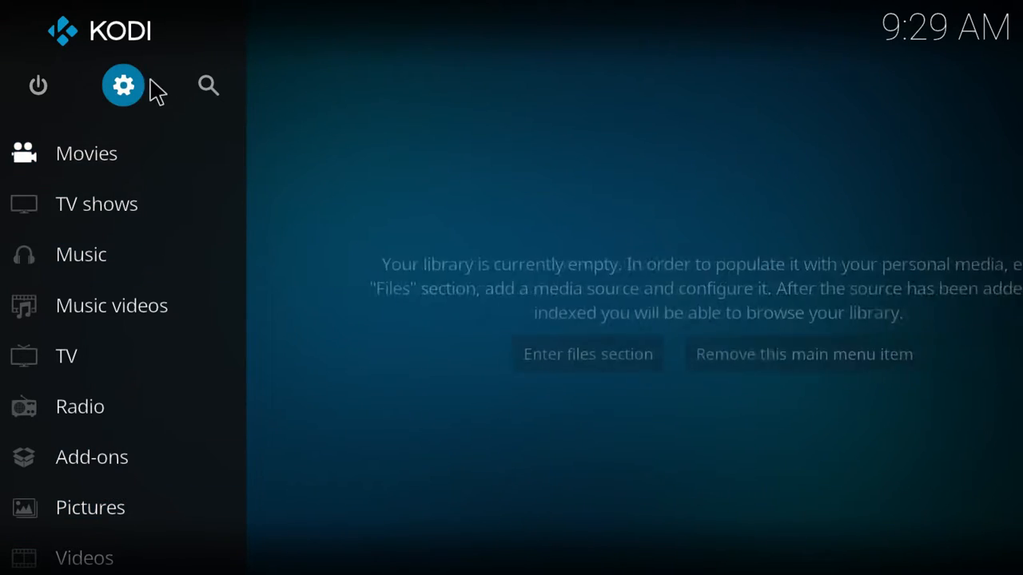
pyautogui.click(123, 84)
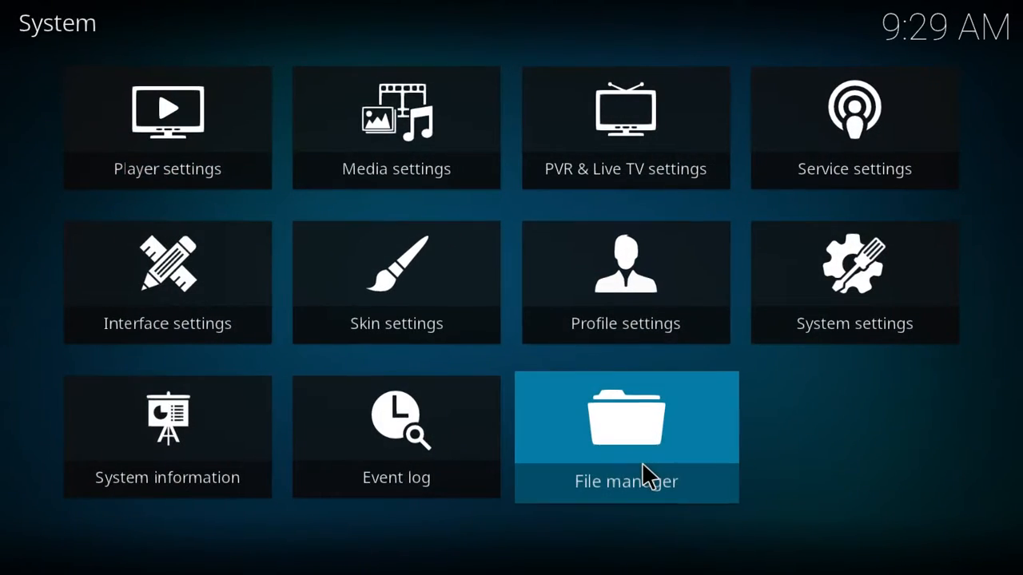
pyautogui.click(627, 437)
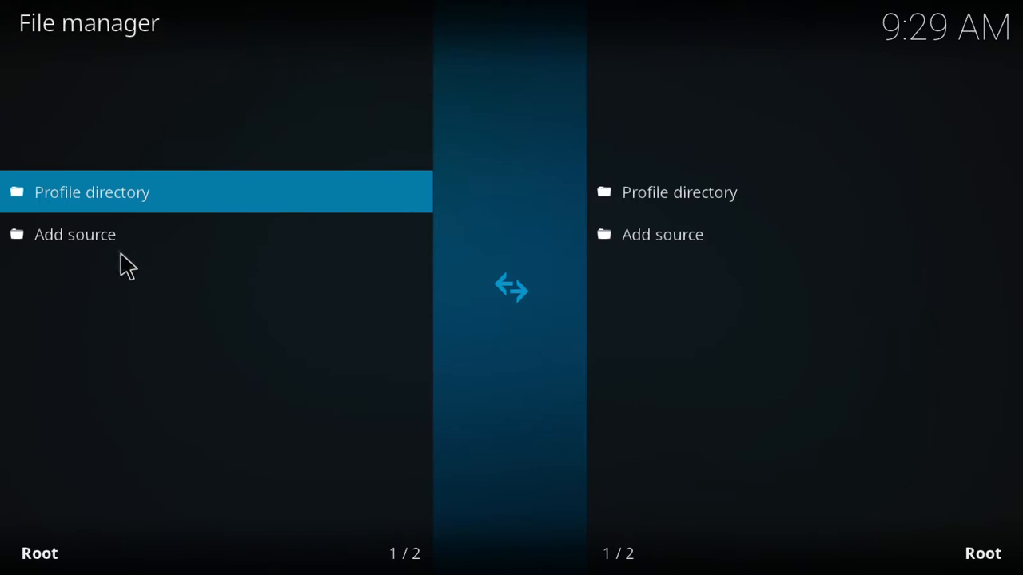
pyautogui.click(74, 234)
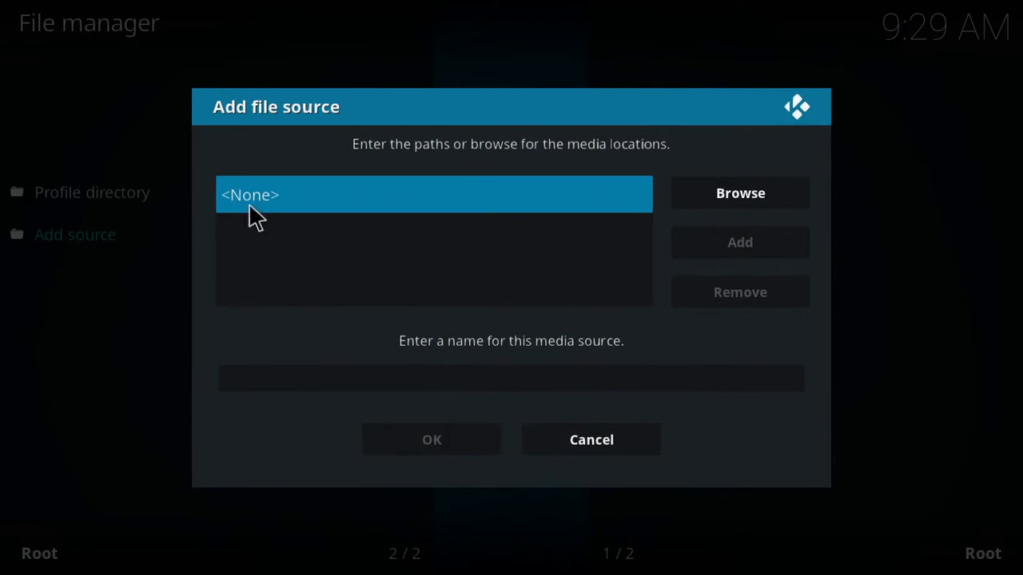
pyautogui.click(435, 195)
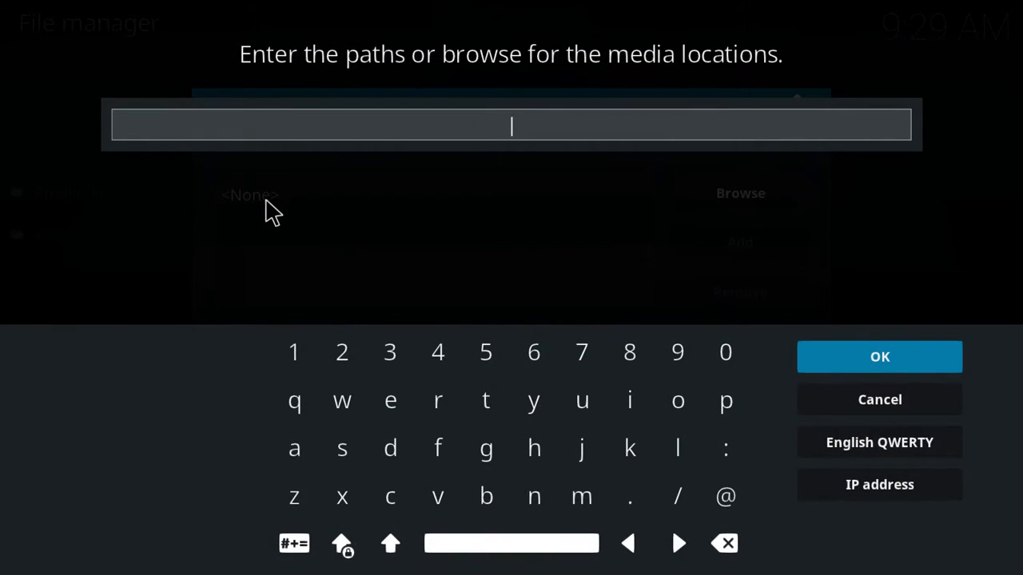
pyautogui.write('ht')
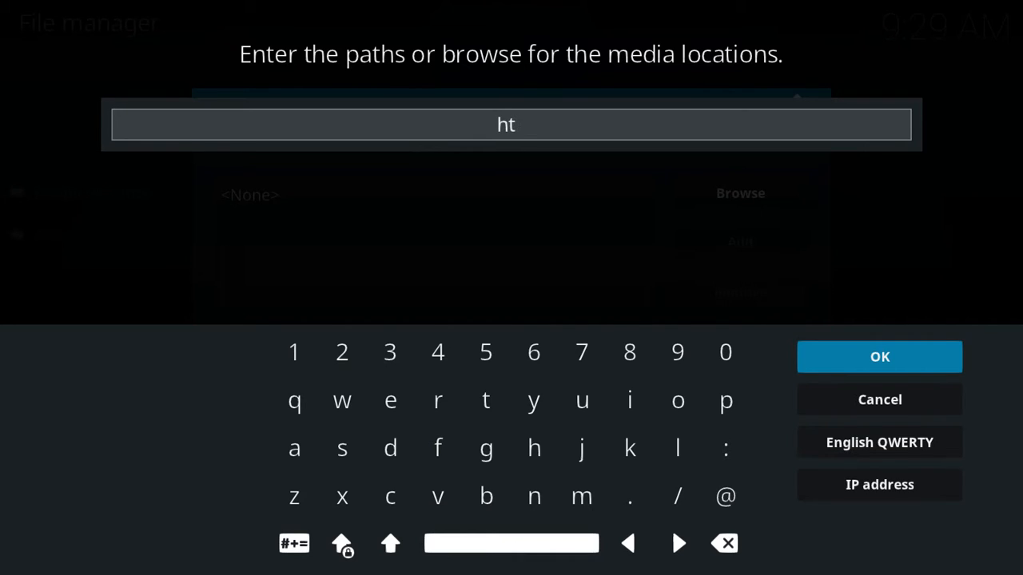
pyautogui.write('tp:')
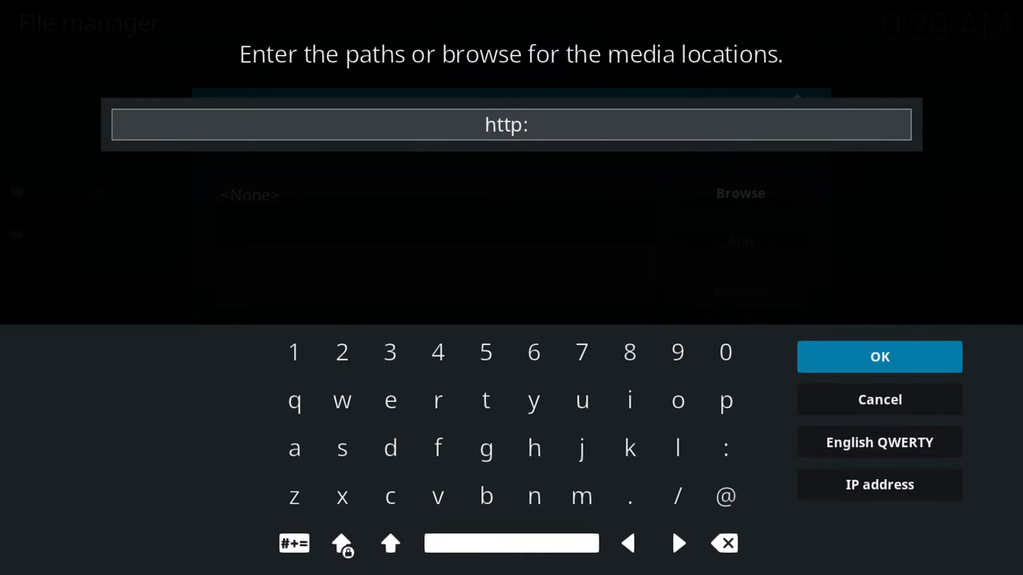
pyautogui.click(678, 496)
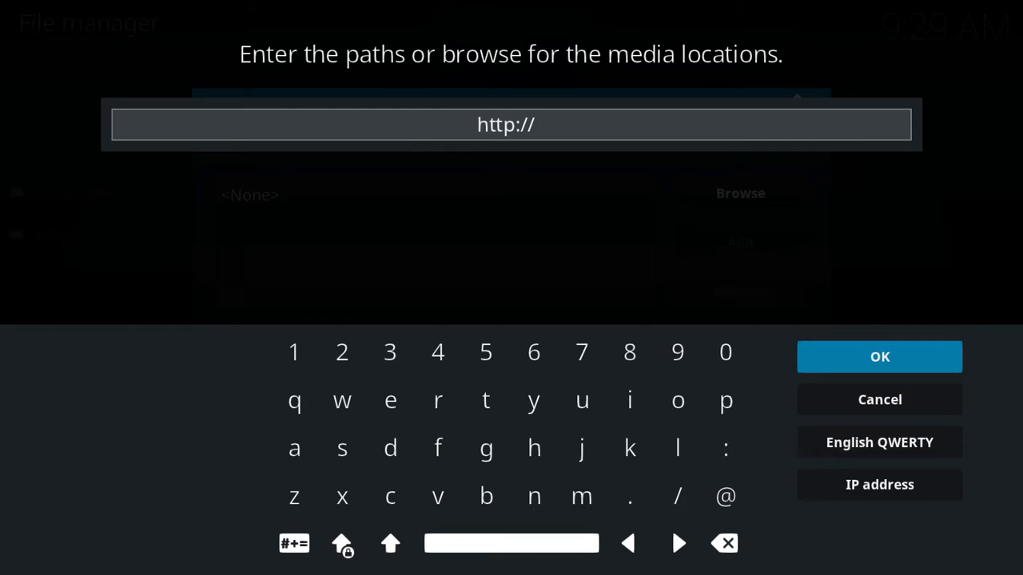
pyautogui.write('fusion')
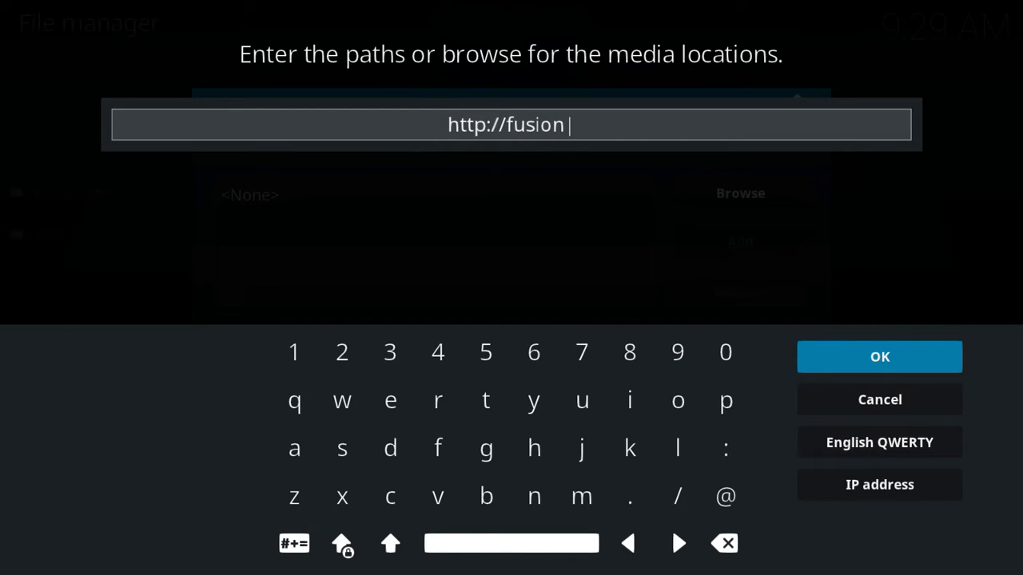
pyautogui.write('.tv')
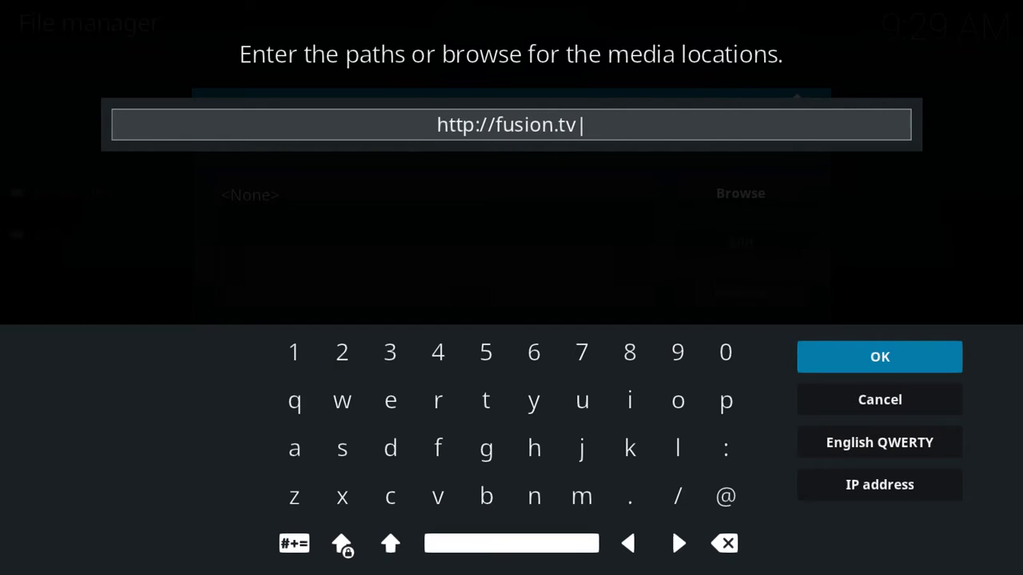
pyautogui.write('addons')
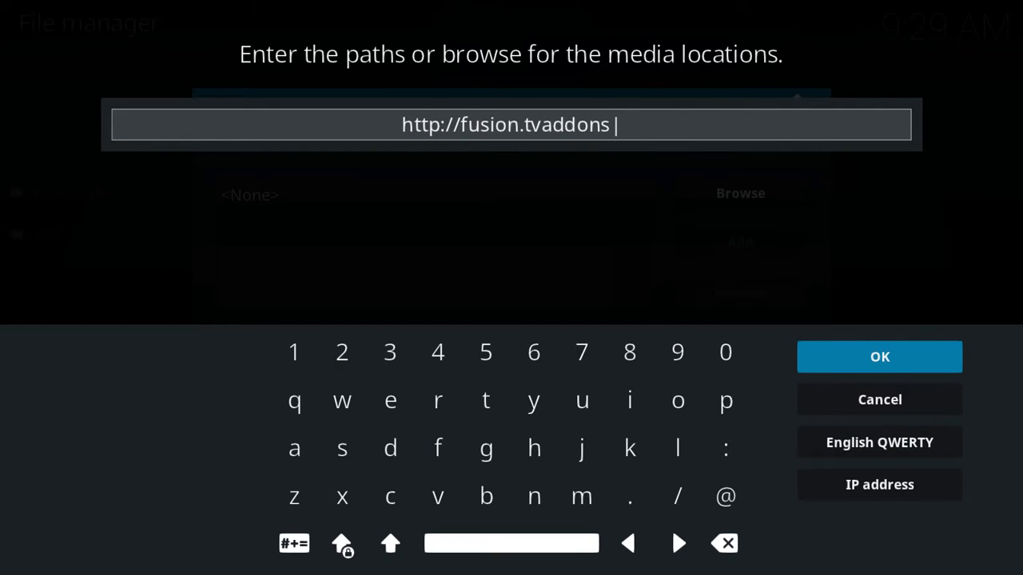
pyautogui.click(294, 448)
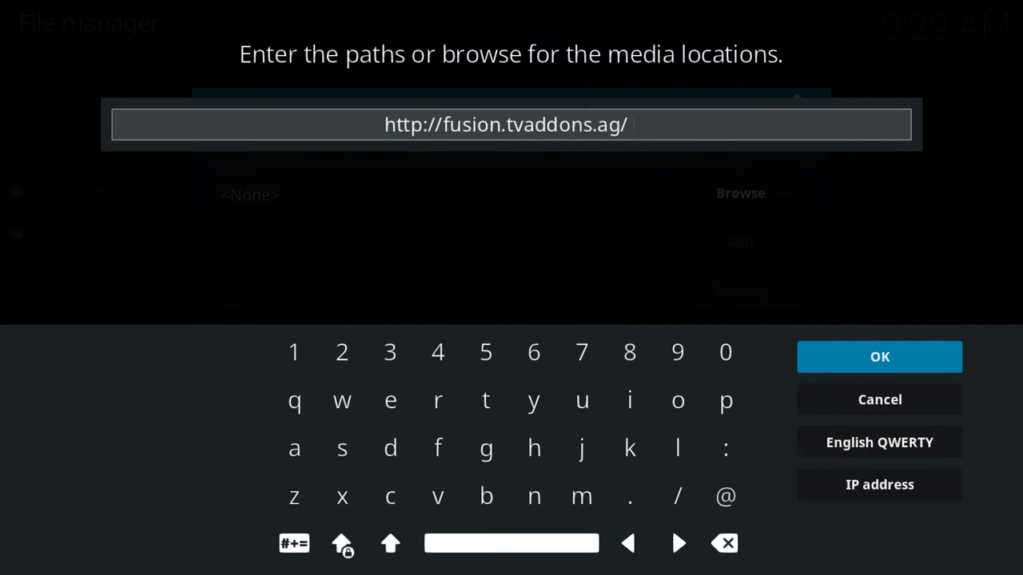
pyautogui.moveTo(892, 376)
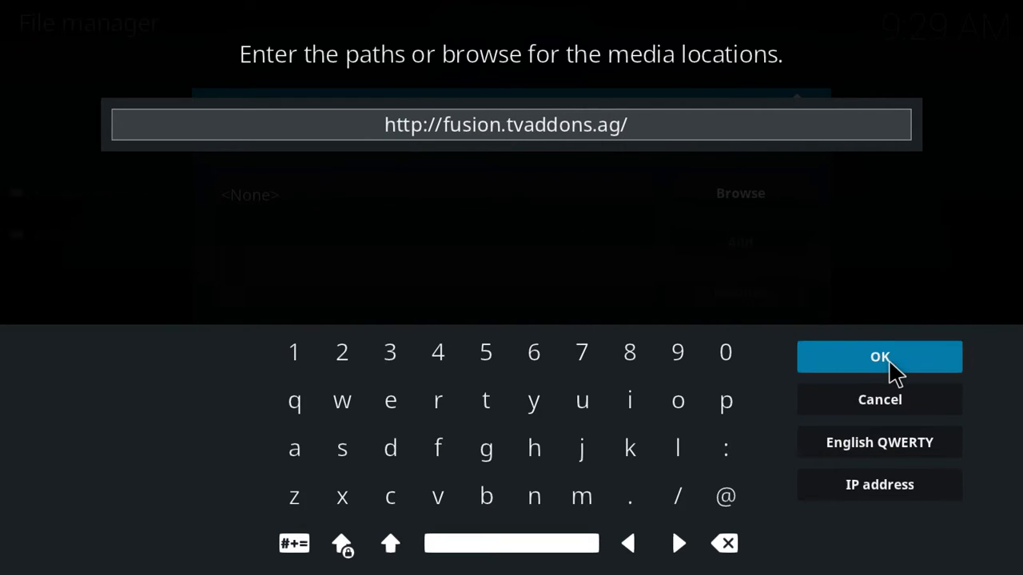
# - Name the source TvAddons and save it
pyautogui.click(879, 356)
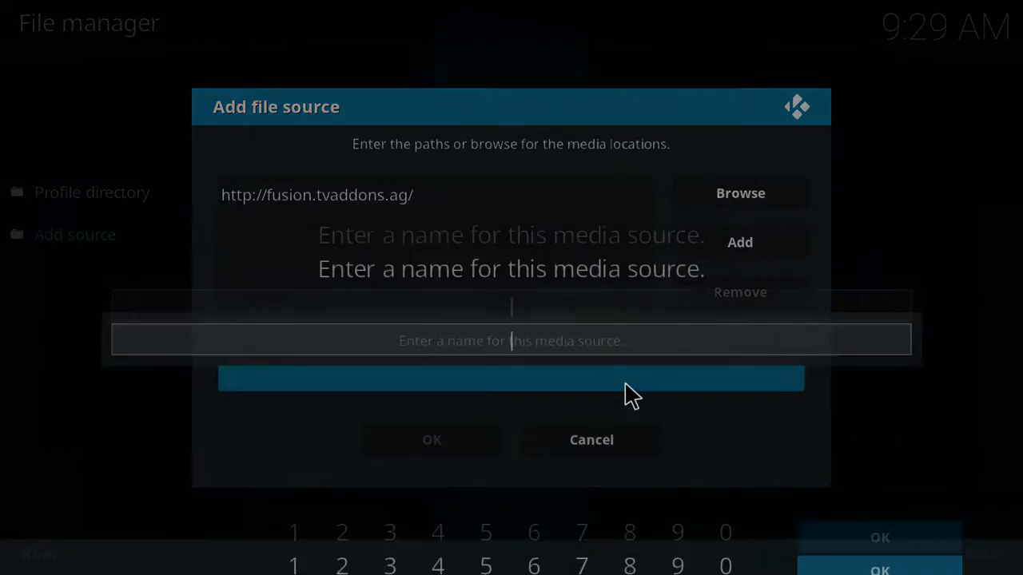
pyautogui.write('TvAd')
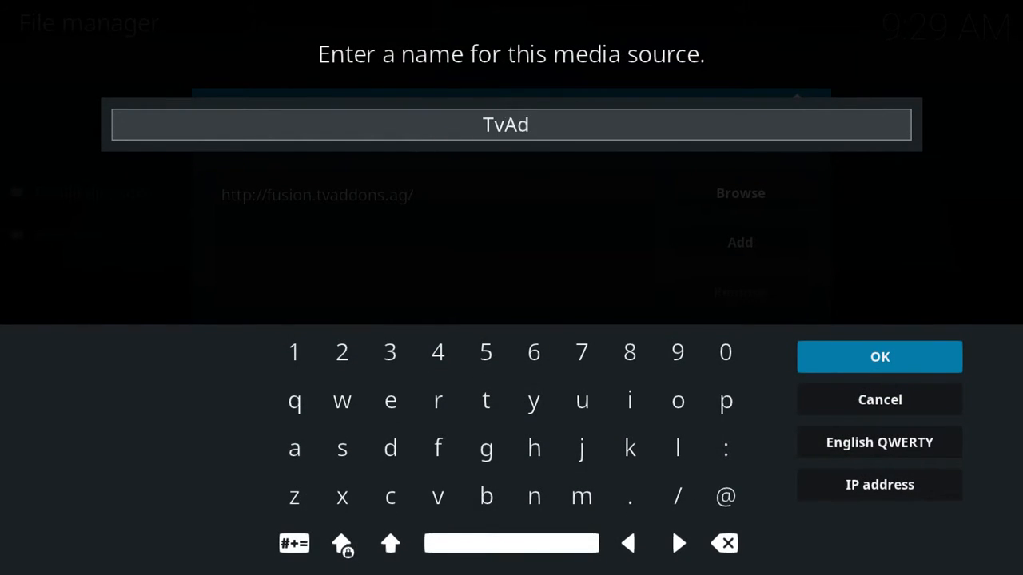
pyautogui.write('dons')
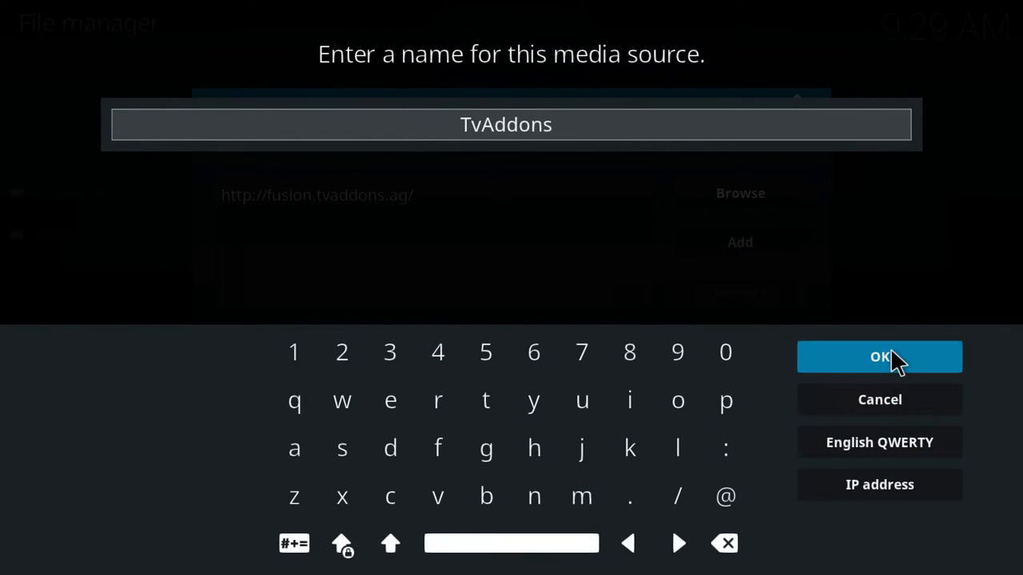
pyautogui.click(879, 356)
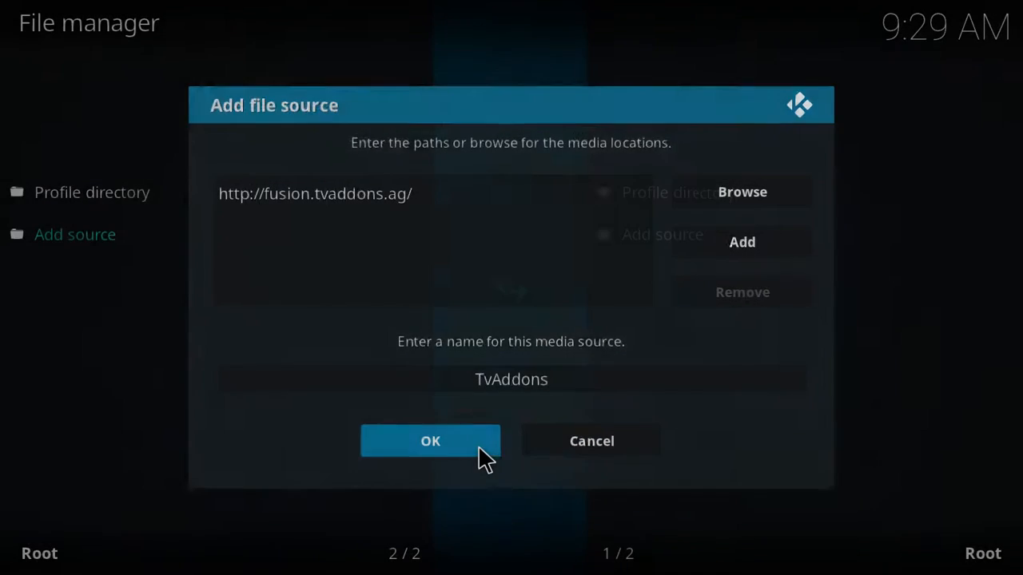
pyautogui.click(430, 441)
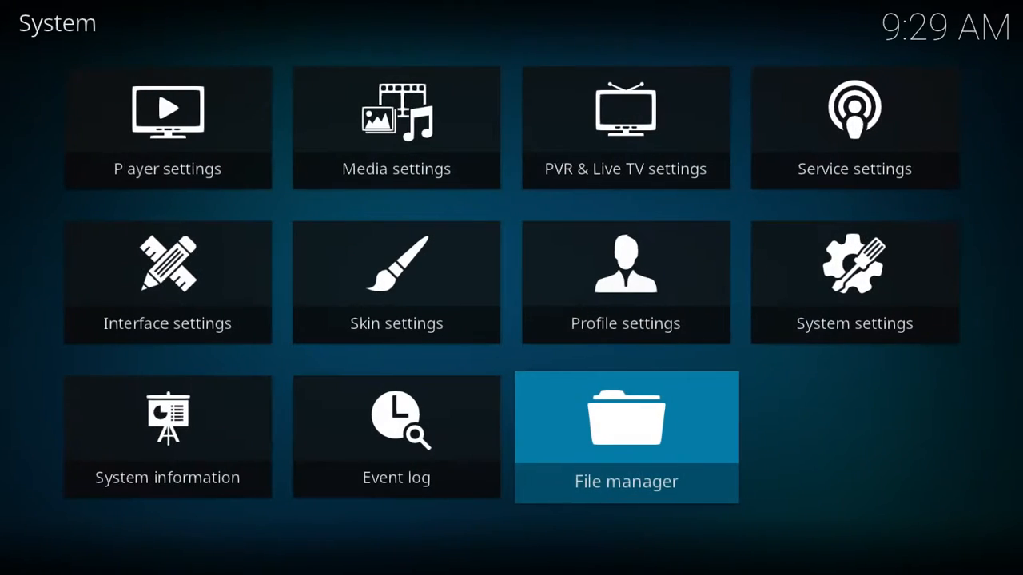
# - Enable Unknown sources in the Add-ons system settings, accepting the warning
pyautogui.click(853, 282)
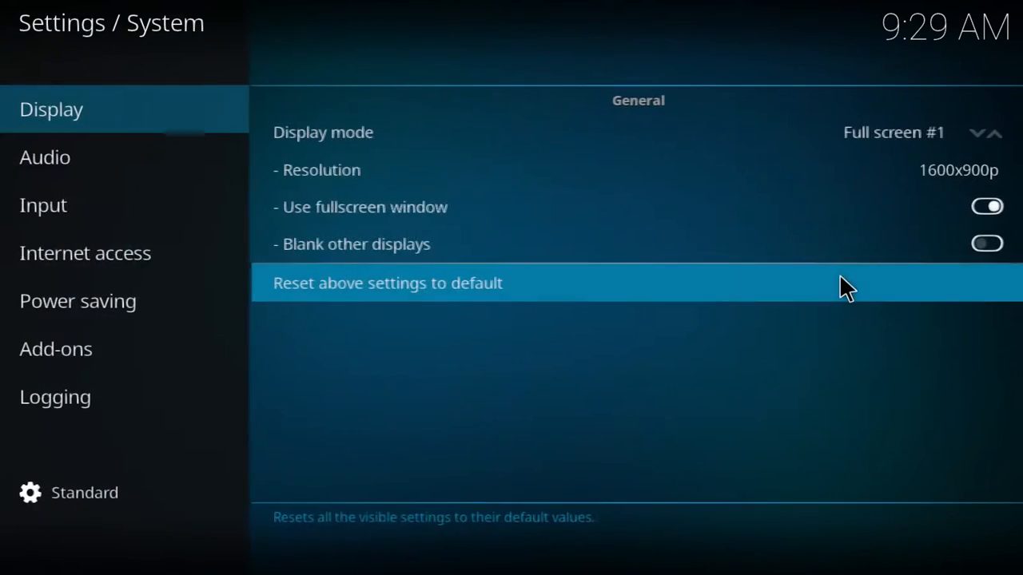
pyautogui.click(57, 348)
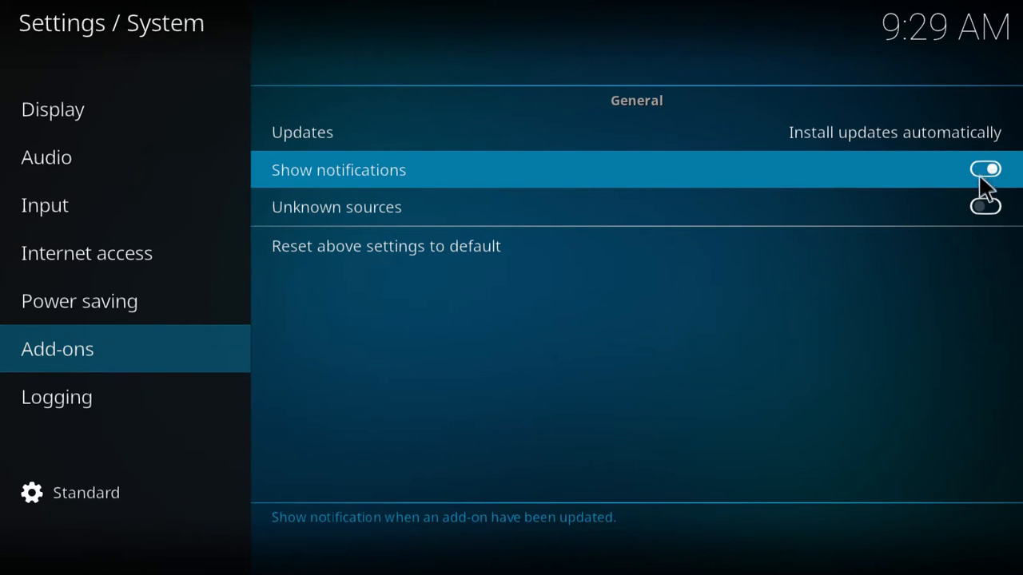
pyautogui.click(984, 206)
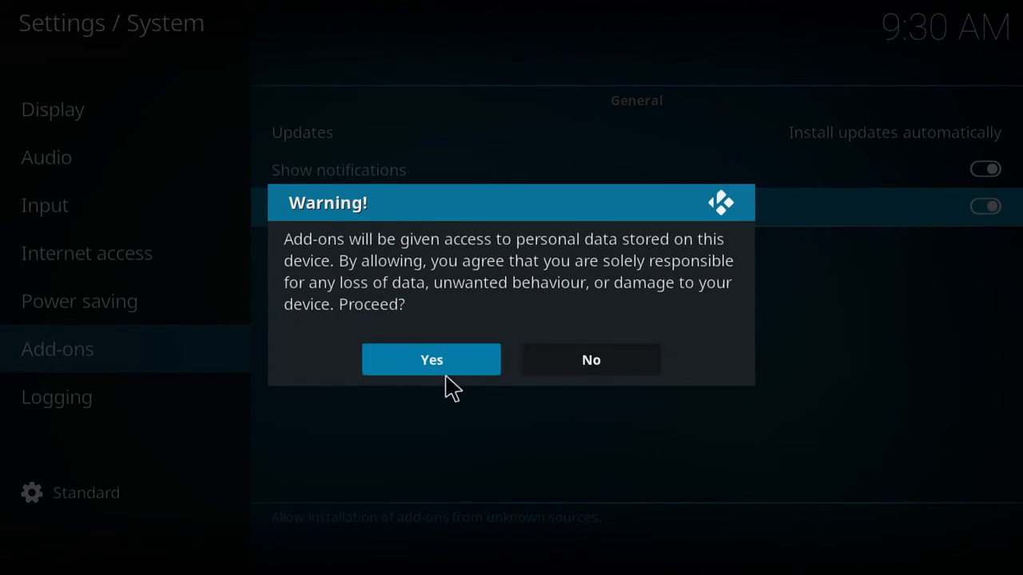
pyautogui.click(431, 358)
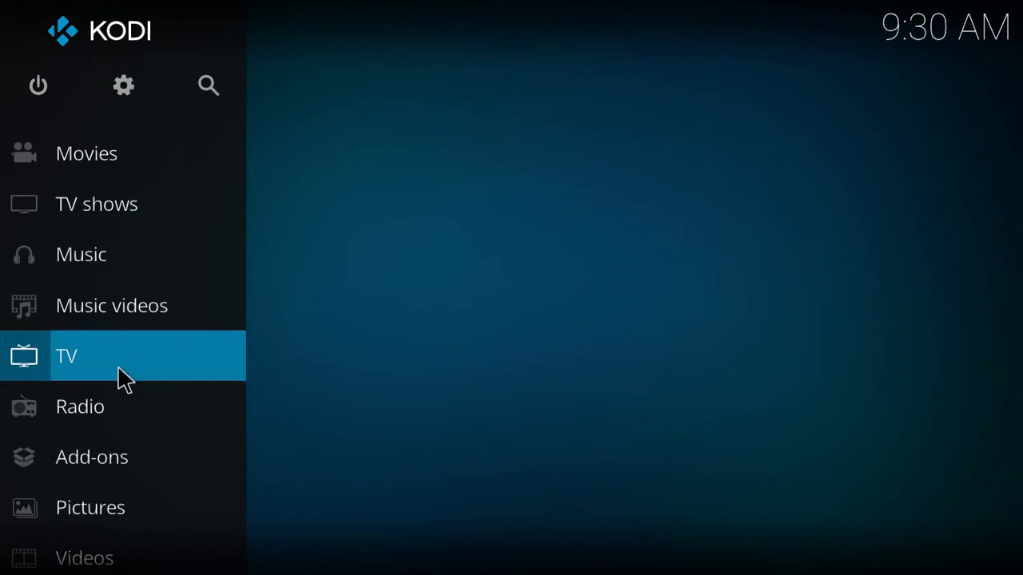
# - Install plugin.program.indigo-1.0.2.zip from the TvAddons source via Install from zip file
pyautogui.click(91, 457)
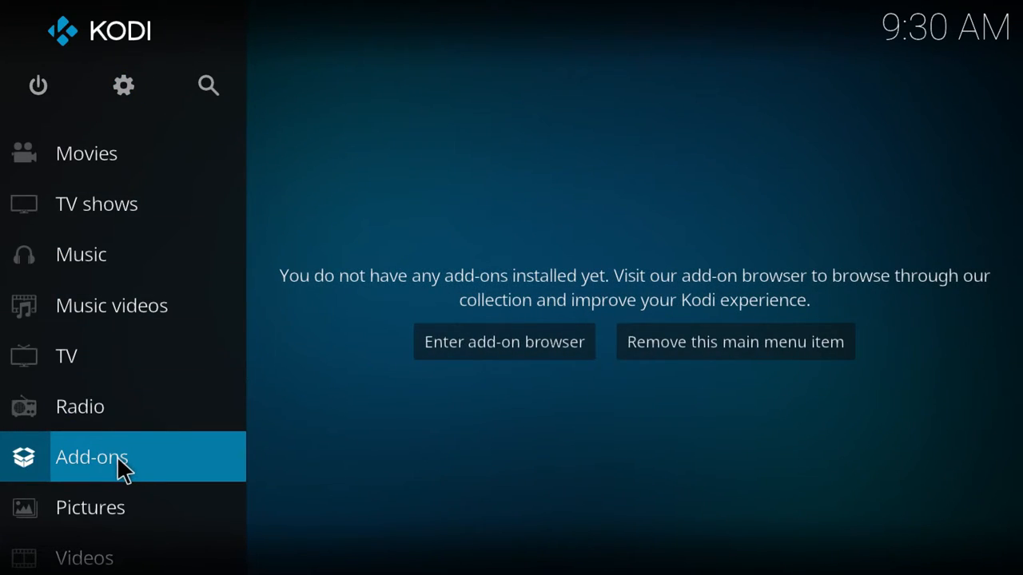
pyautogui.click(92, 457)
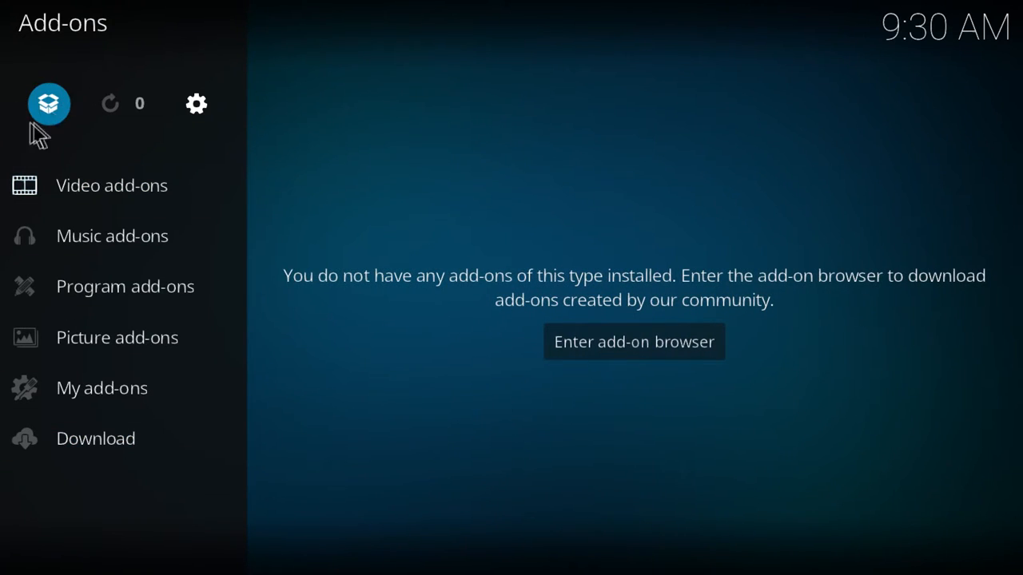
pyautogui.click(632, 342)
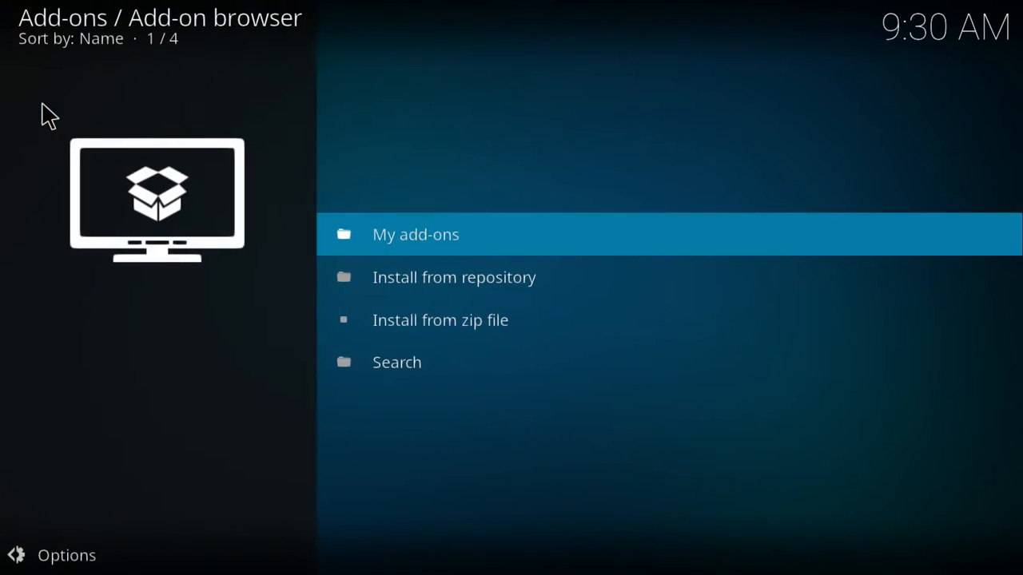
pyautogui.click(440, 319)
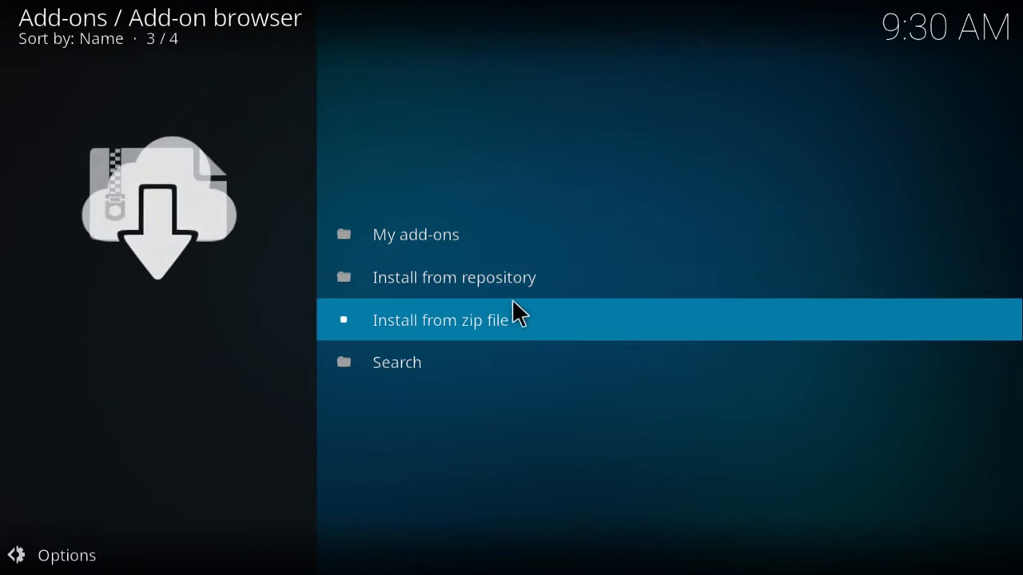
pyautogui.click(439, 320)
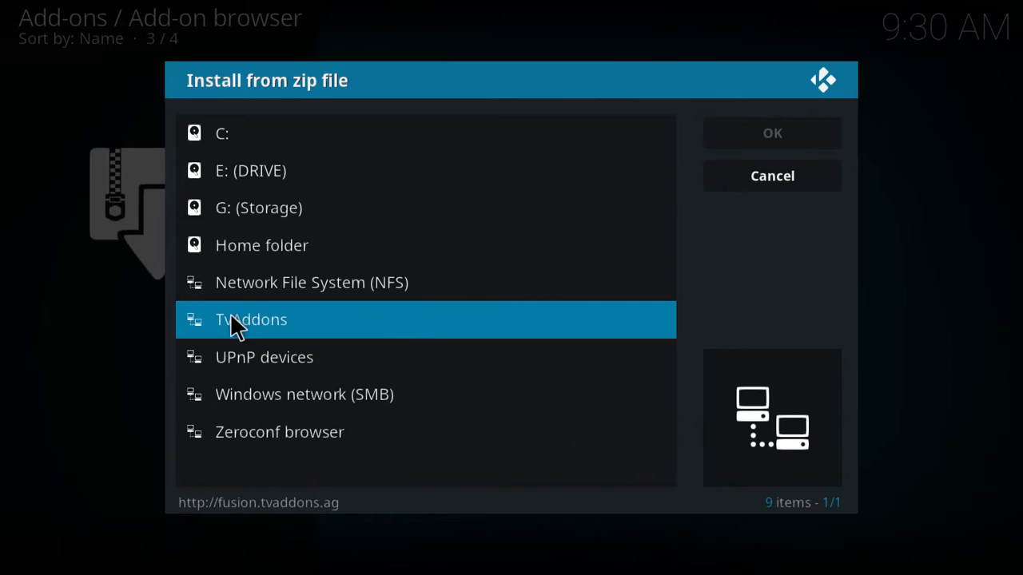
pyautogui.click(249, 320)
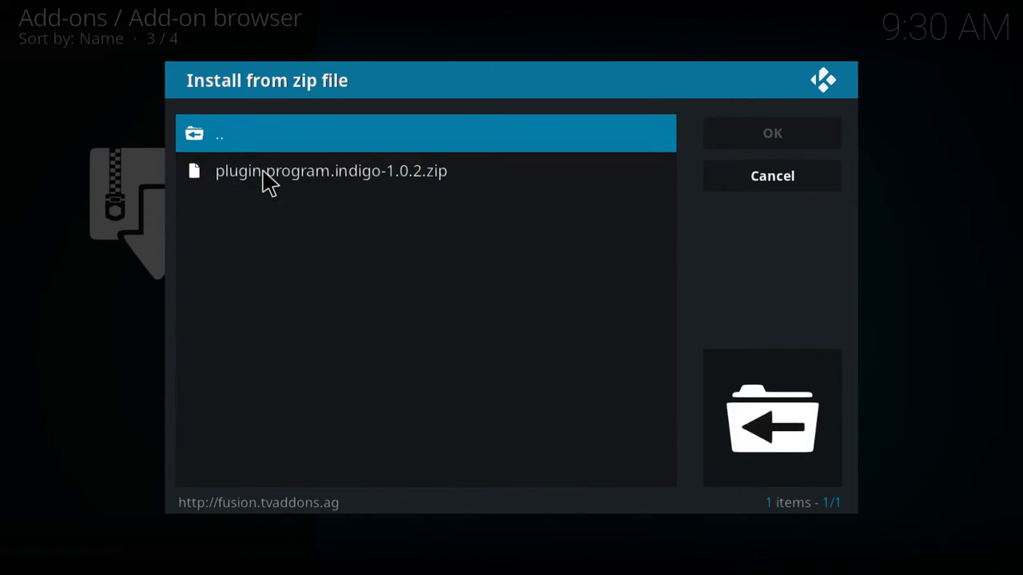
pyautogui.click(771, 176)
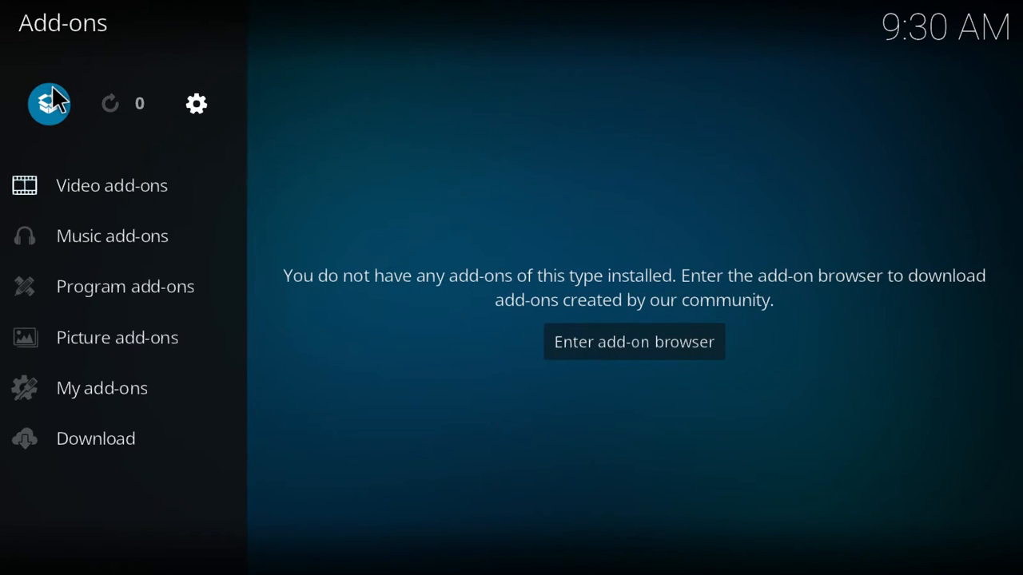
# - Install Exodus and its repository from Indigo's Featured Addons, confirming completion
pyautogui.click(633, 342)
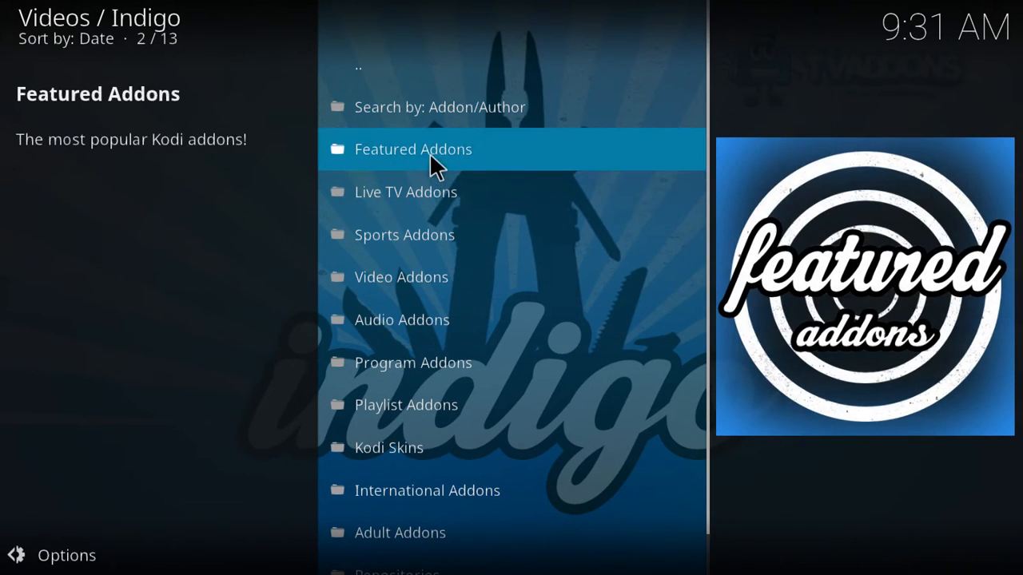
pyautogui.click(413, 149)
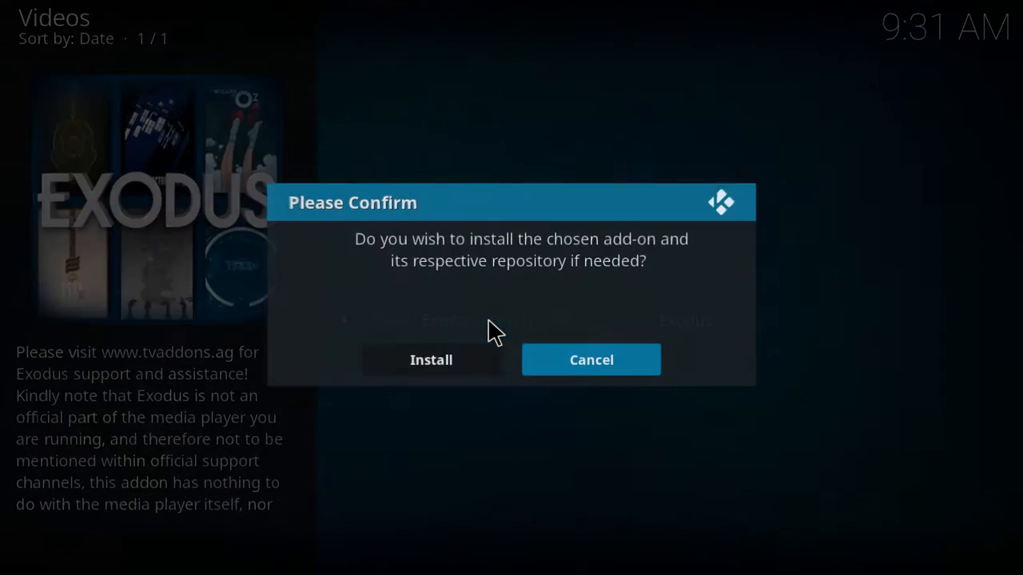
pyautogui.click(429, 359)
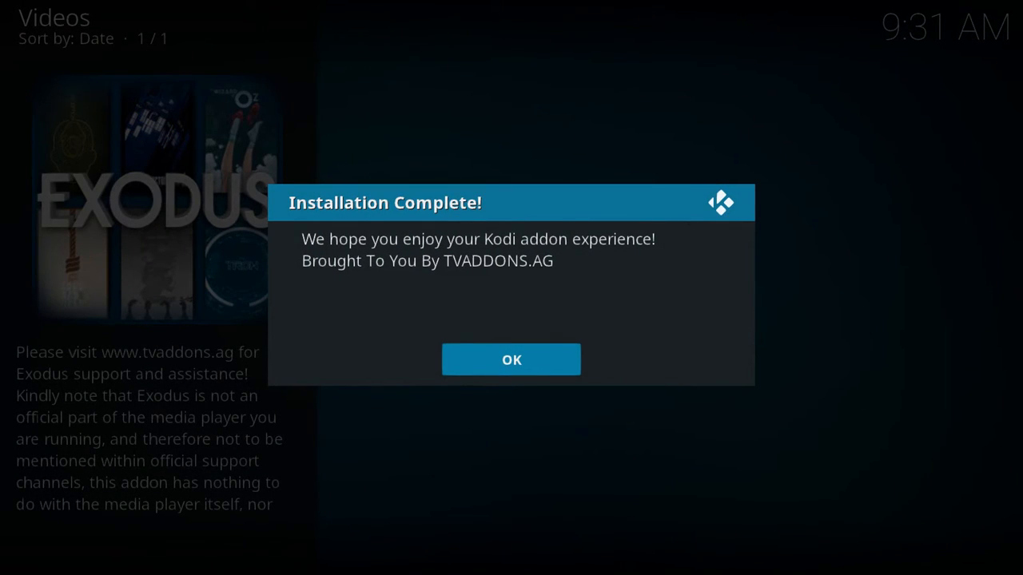
pyautogui.click(511, 359)
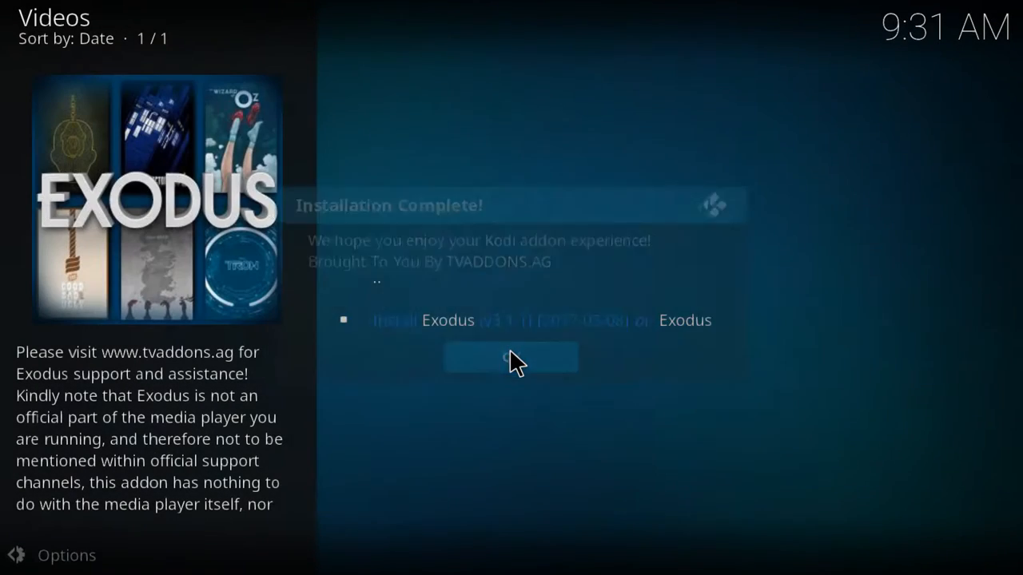
# - Exit Kodi through the power menu and relaunch it from the desktop
pyautogui.click(511, 356)
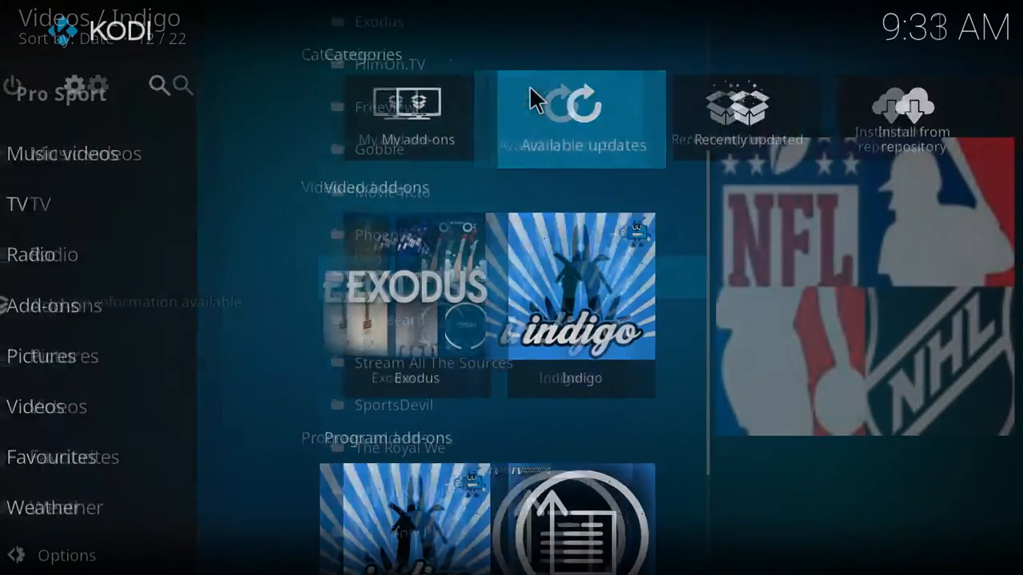
pyautogui.click(579, 120)
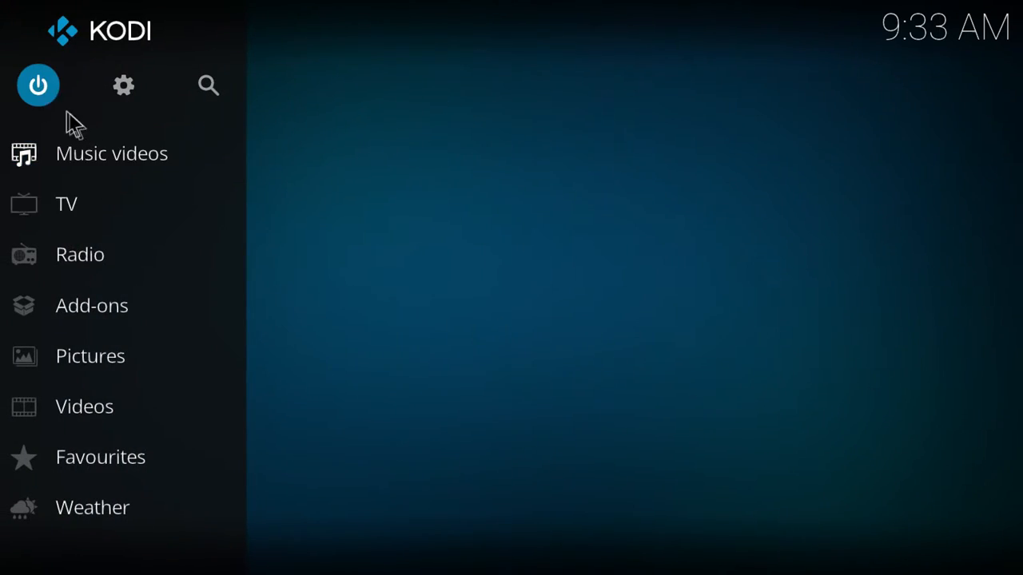
pyautogui.click(39, 86)
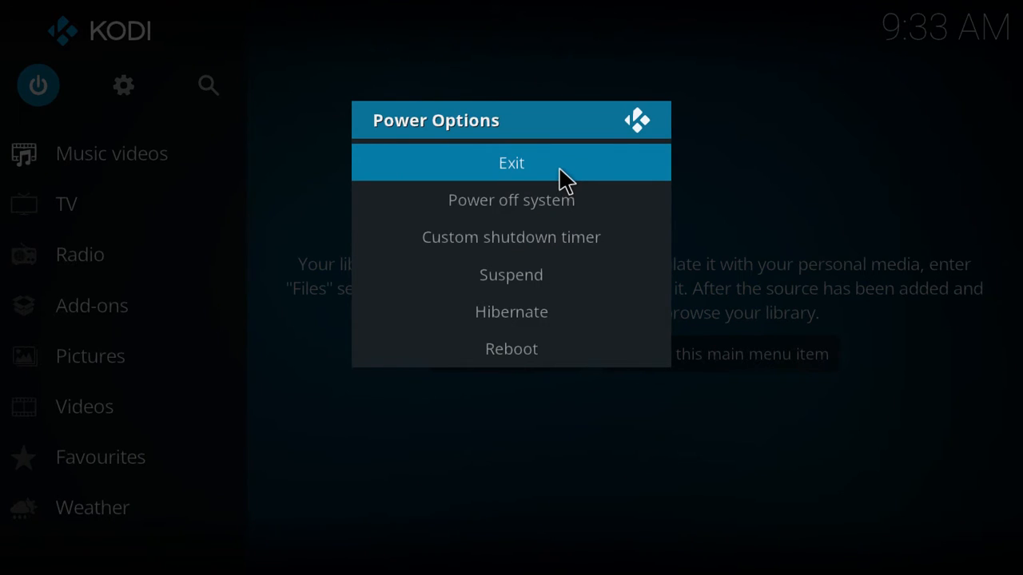
pyautogui.click(511, 163)
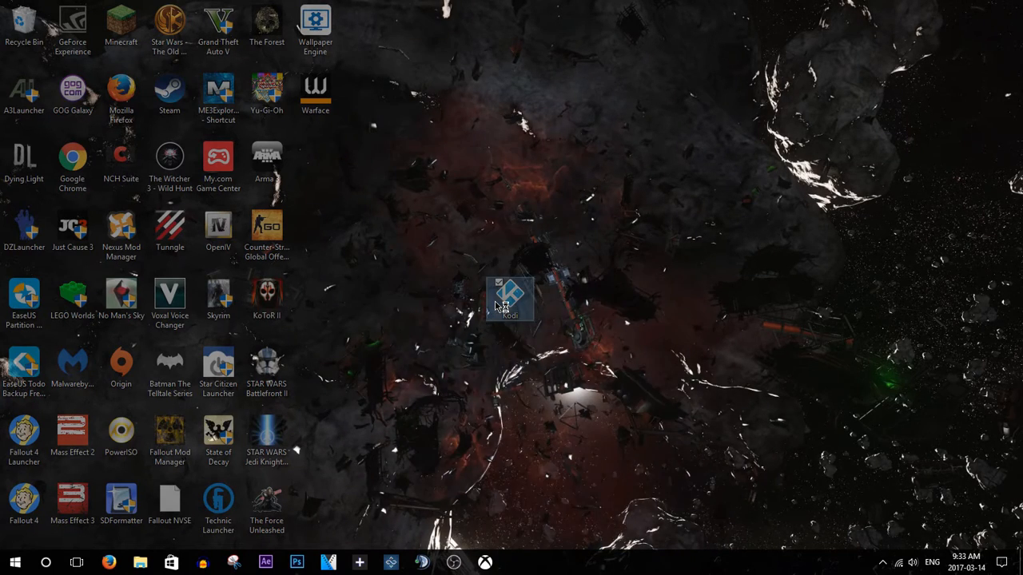
pyautogui.doubleClick(509, 297)
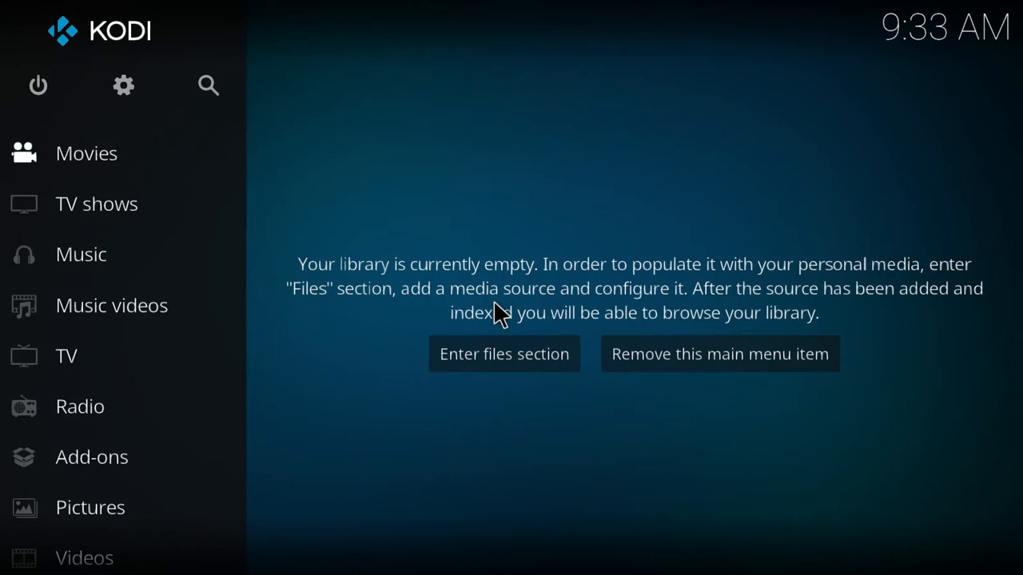
pyautogui.moveTo(120, 154)
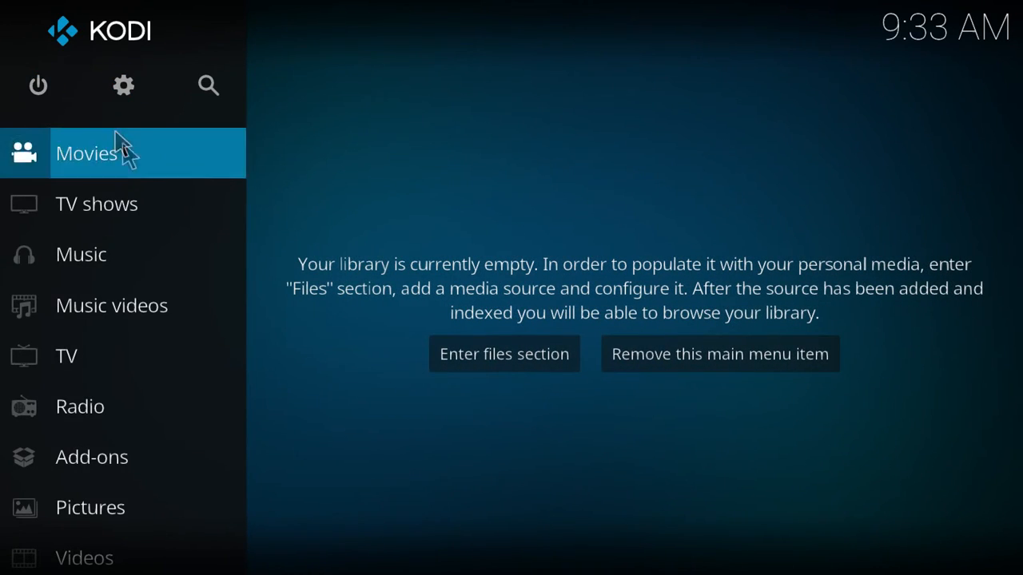
# - Browse Exodus > TV Shows > People Watching, listing The Walking Dead first
pyautogui.click(91, 457)
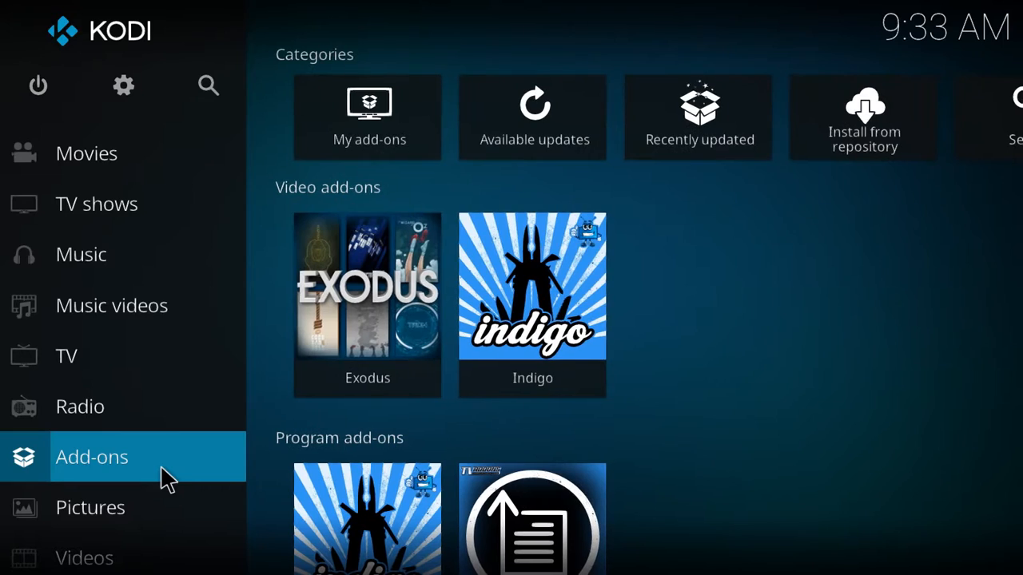
pyautogui.click(367, 287)
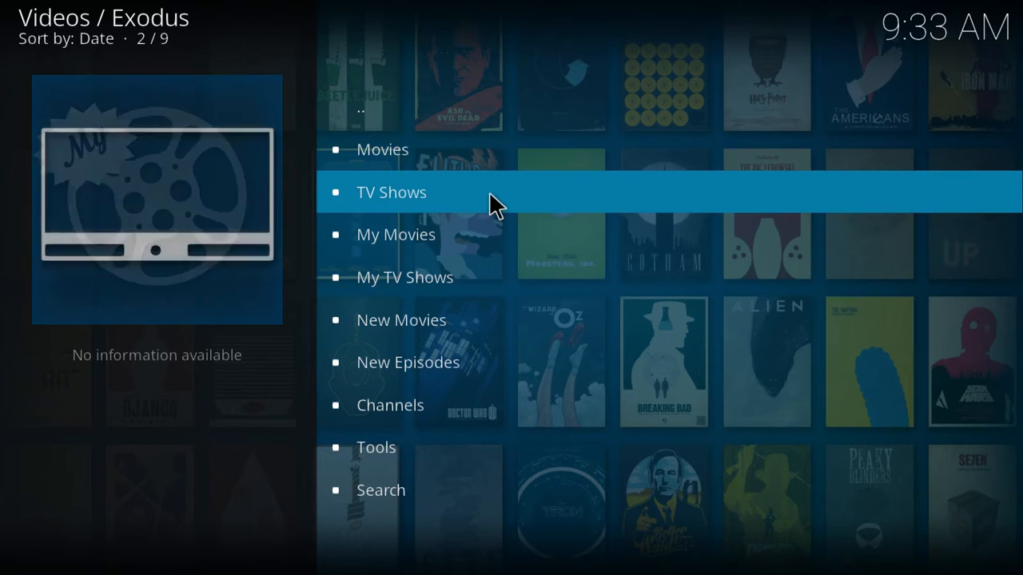
pyautogui.click(392, 192)
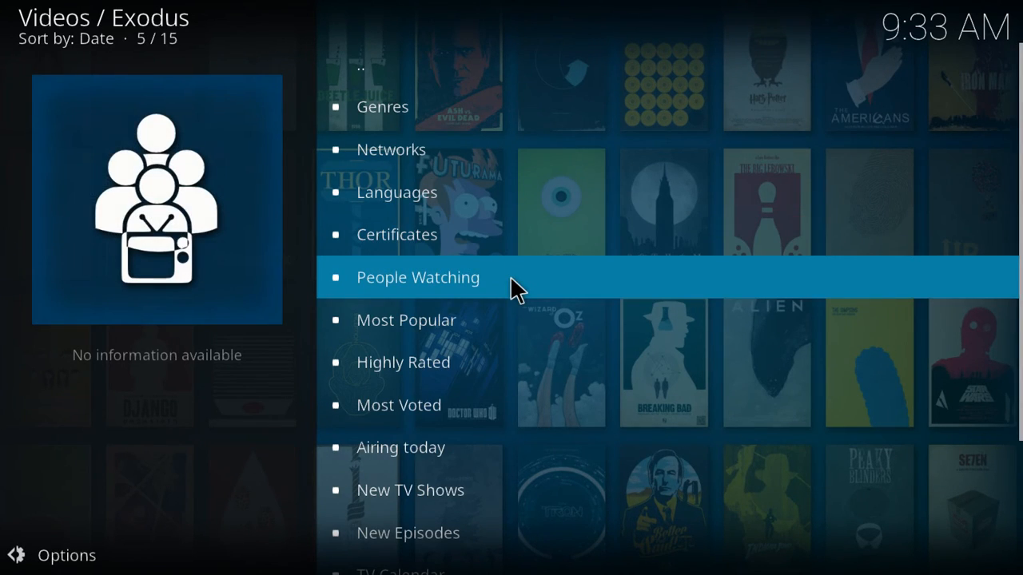
pyautogui.click(417, 278)
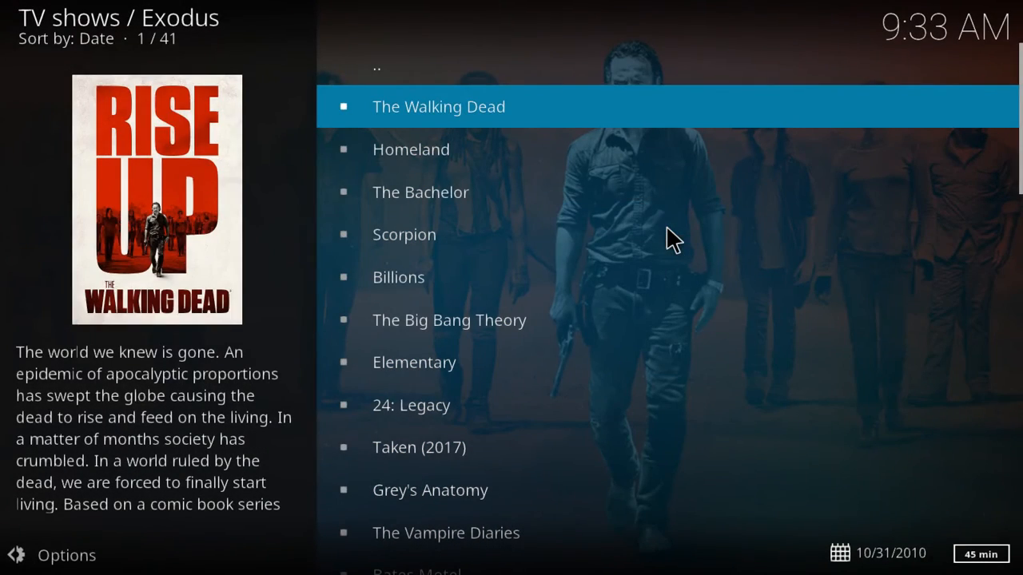
# - Open The Walking Dead and go to the video playlist of its 96 queued episodes
pyautogui.click(438, 106)
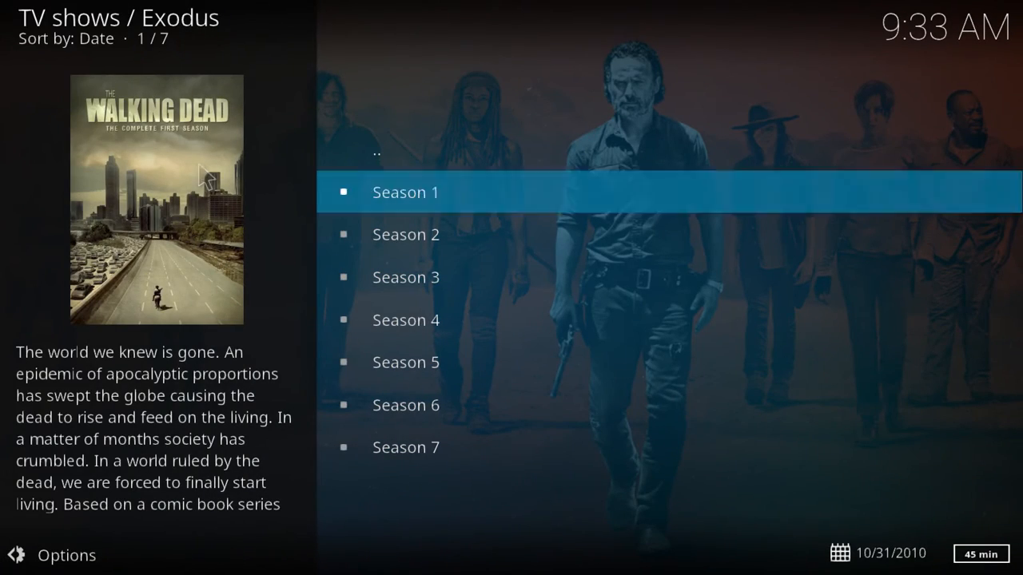
pyautogui.click(67, 555)
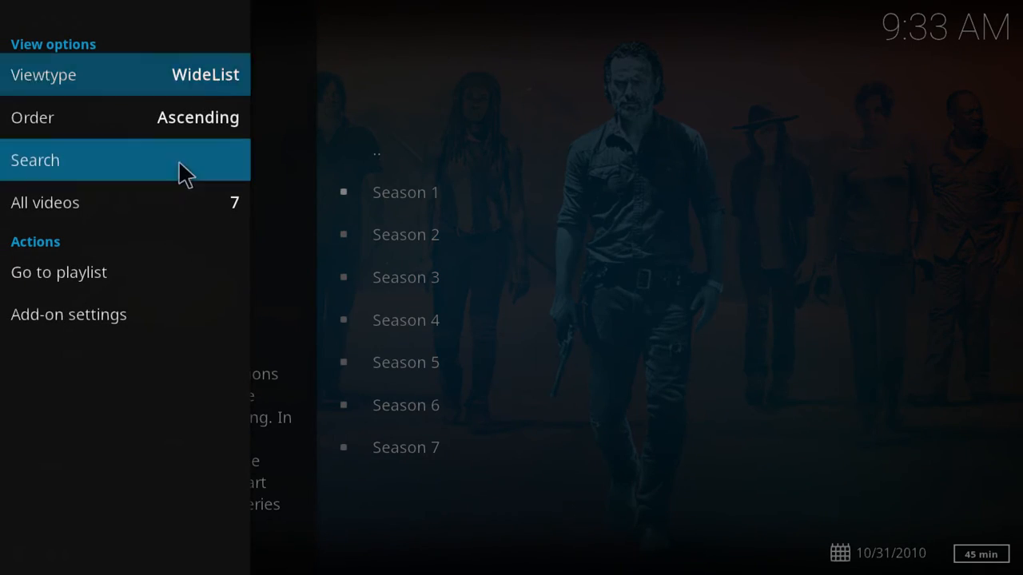
pyautogui.click(58, 272)
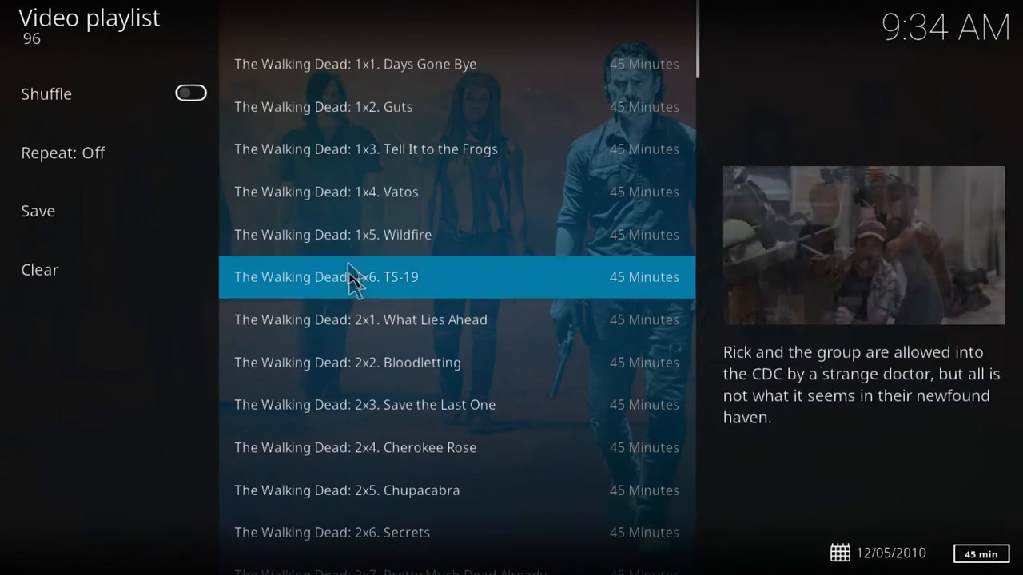
pyautogui.scroll(-3)
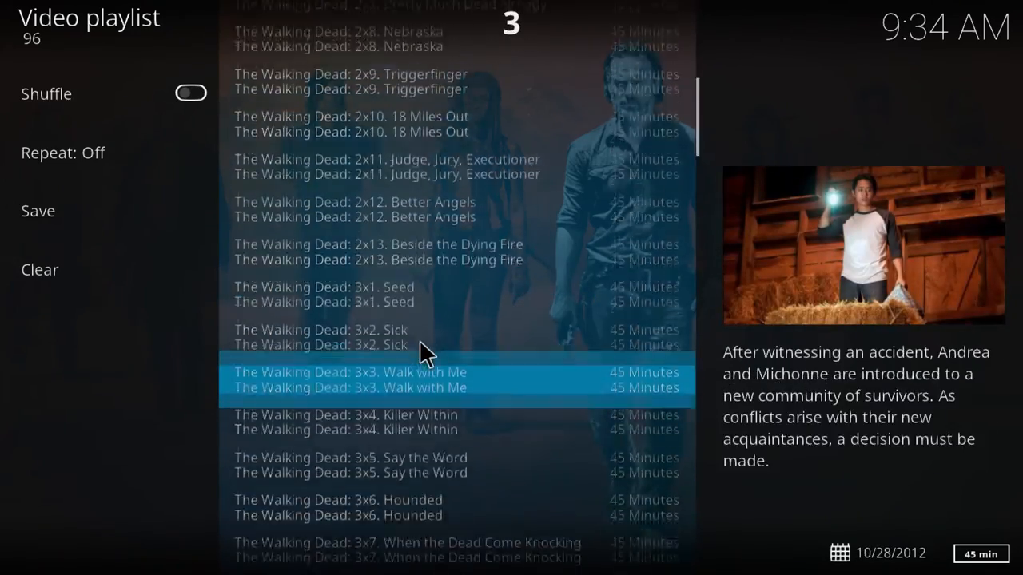